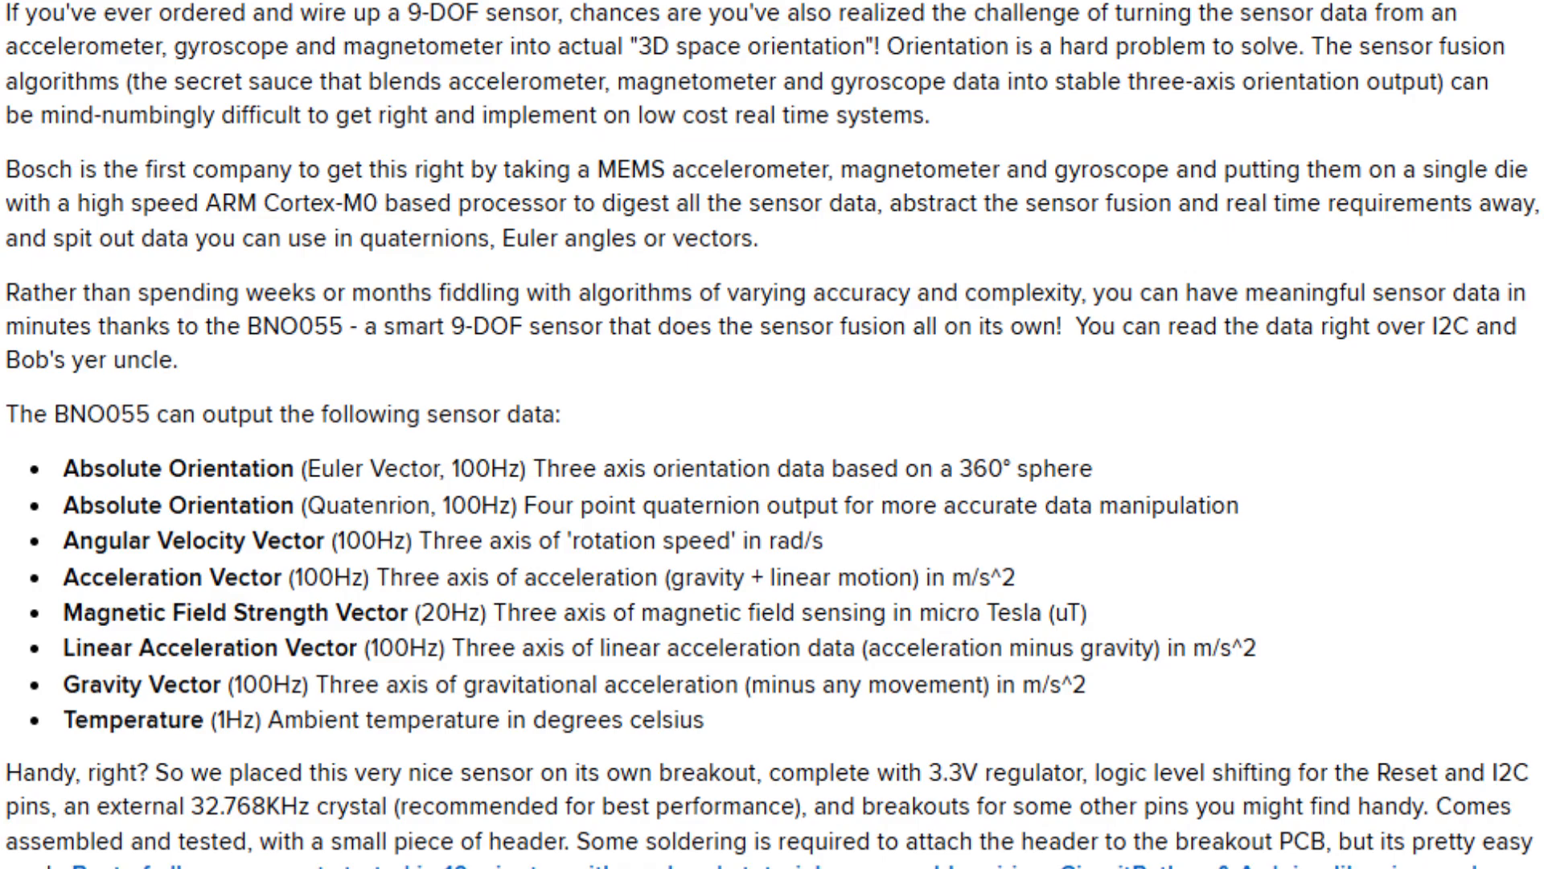
scroll(down, 3)
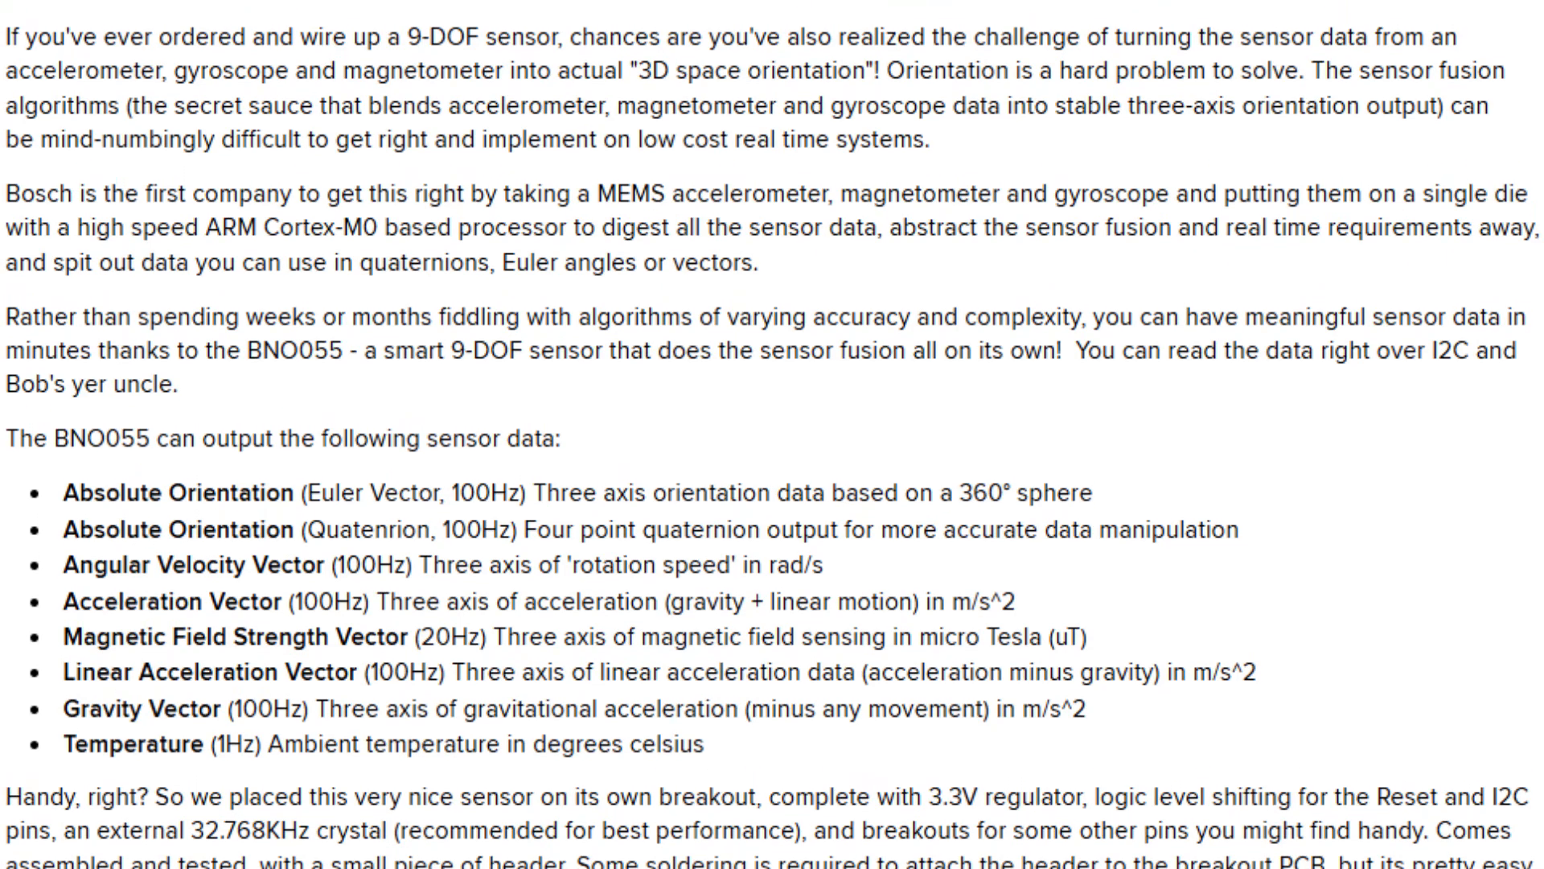